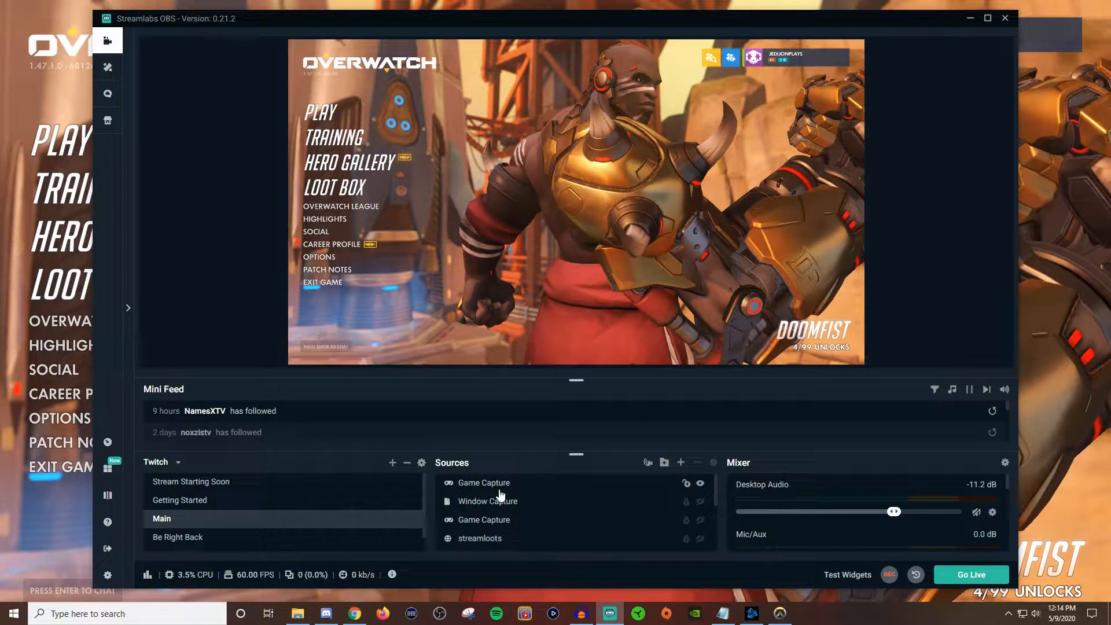
- Add a new Color Correction filter to the Game Capture source from its Filters dialog
{"action": "right_click", "coordinate": [486, 482]}
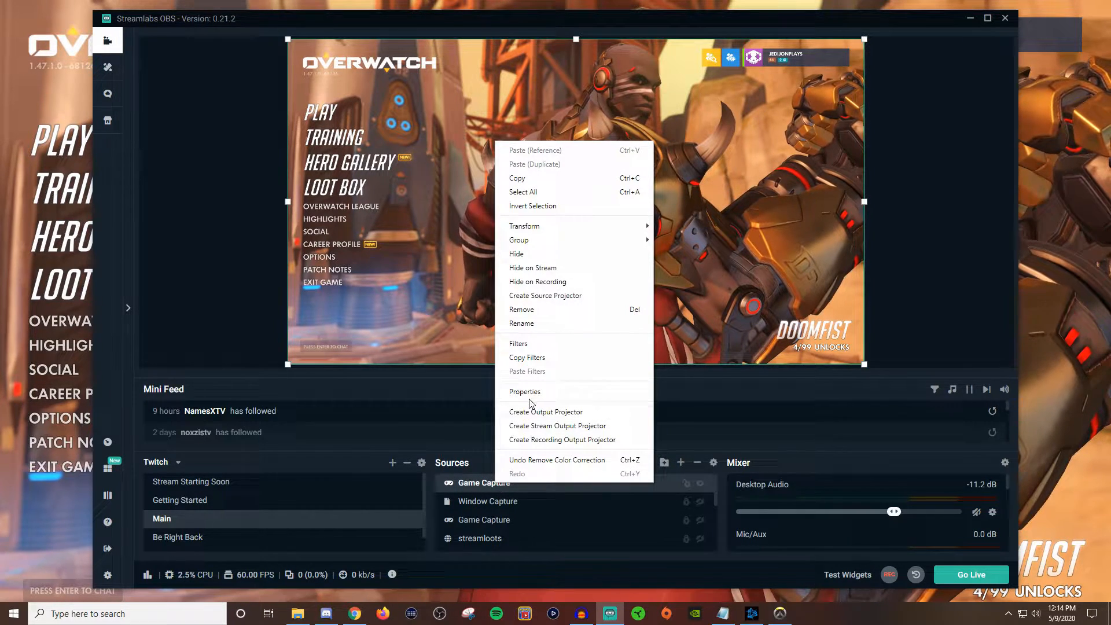
{"action": "left_click", "coordinate": [519, 344]}
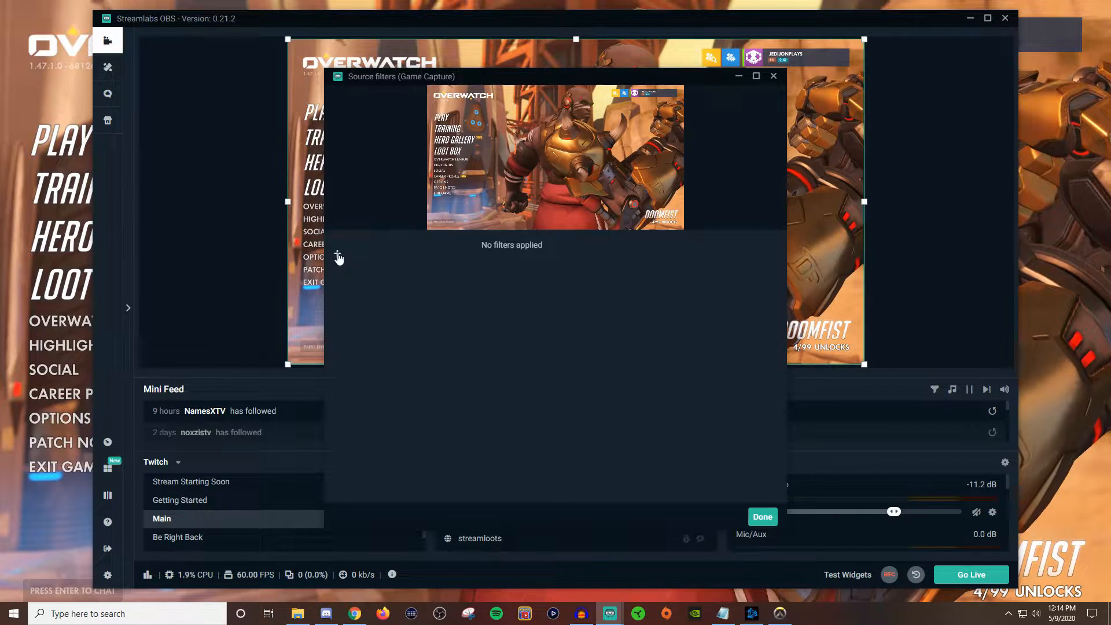
{"action": "left_click", "coordinate": [339, 257]}
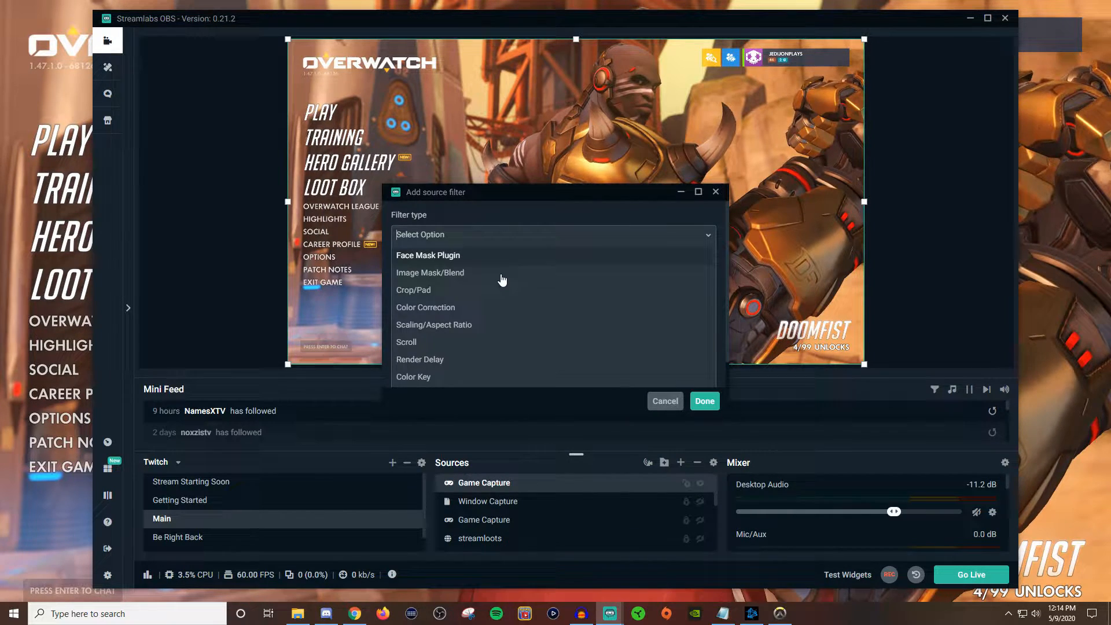
{"action": "left_click", "coordinate": [424, 306]}
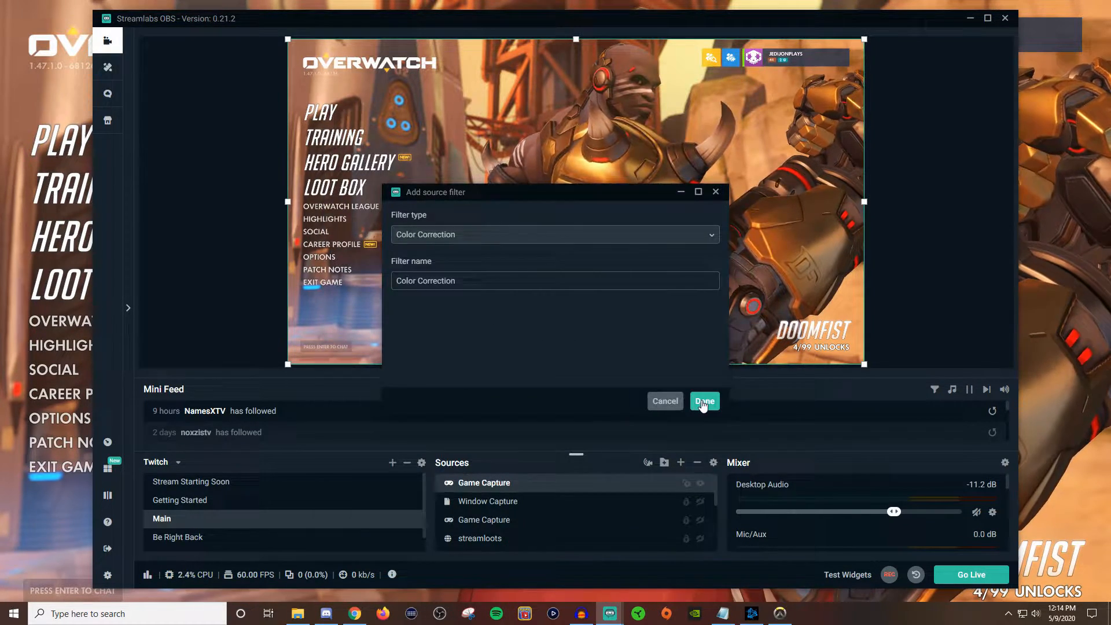
{"action": "left_click", "coordinate": [703, 401]}
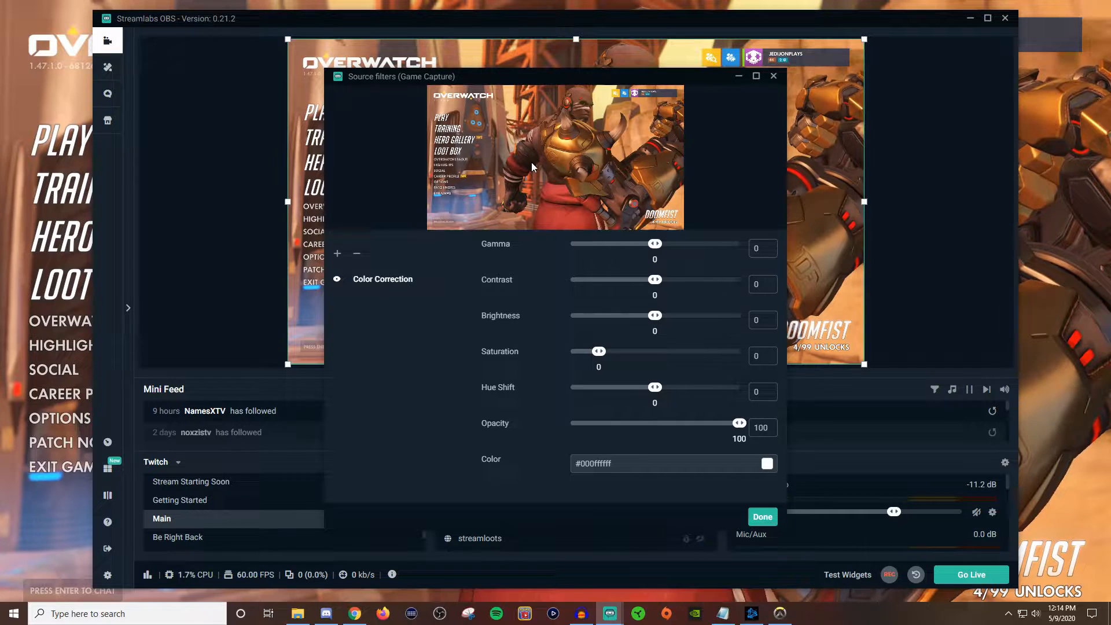
{"action": "mouse_move", "coordinate": [602, 328]}
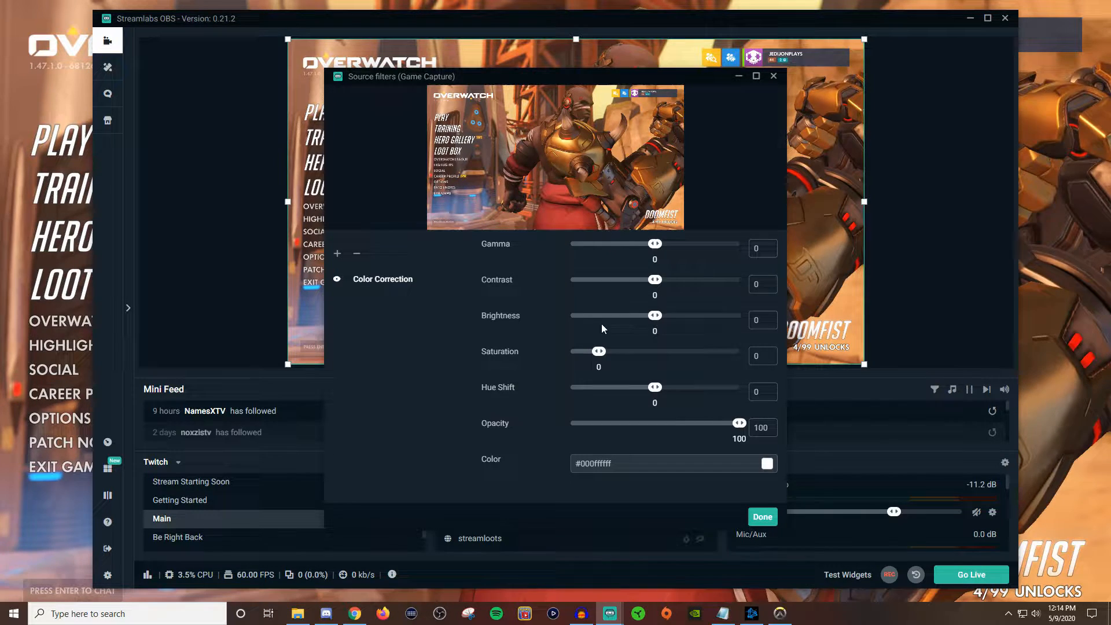
- Set gamma 0.3, contrast 0.31 and brightness -0.05 on the Color Correction filter
{"action": "left_click_drag", "start_coordinate": [654, 244], "coordinate": [658, 244]}
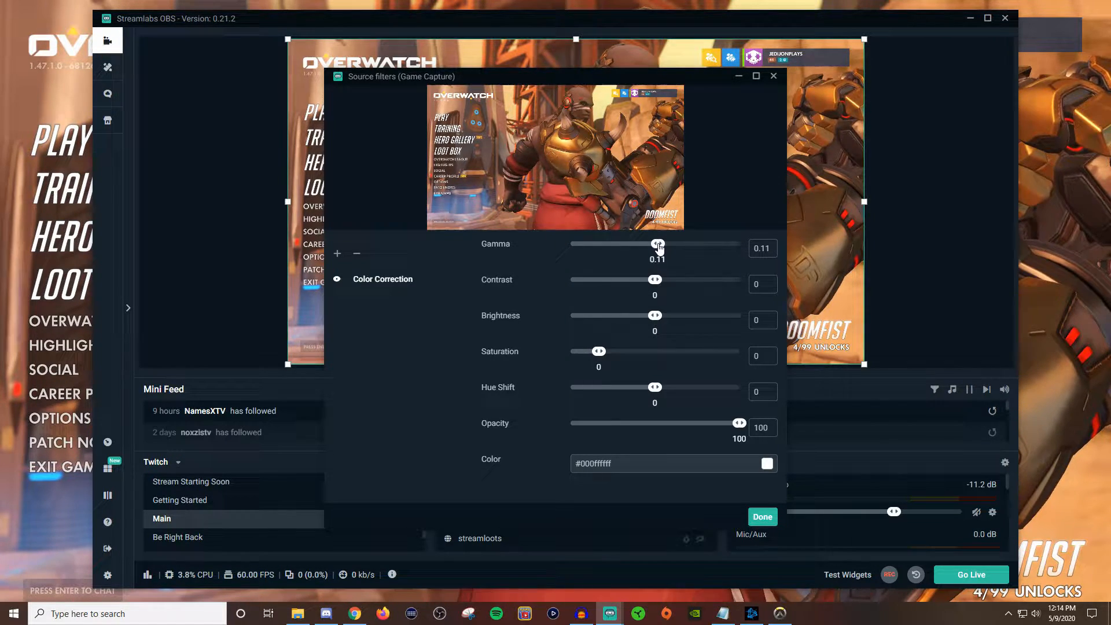
{"action": "left_click_drag", "start_coordinate": [657, 244], "coordinate": [664, 244]}
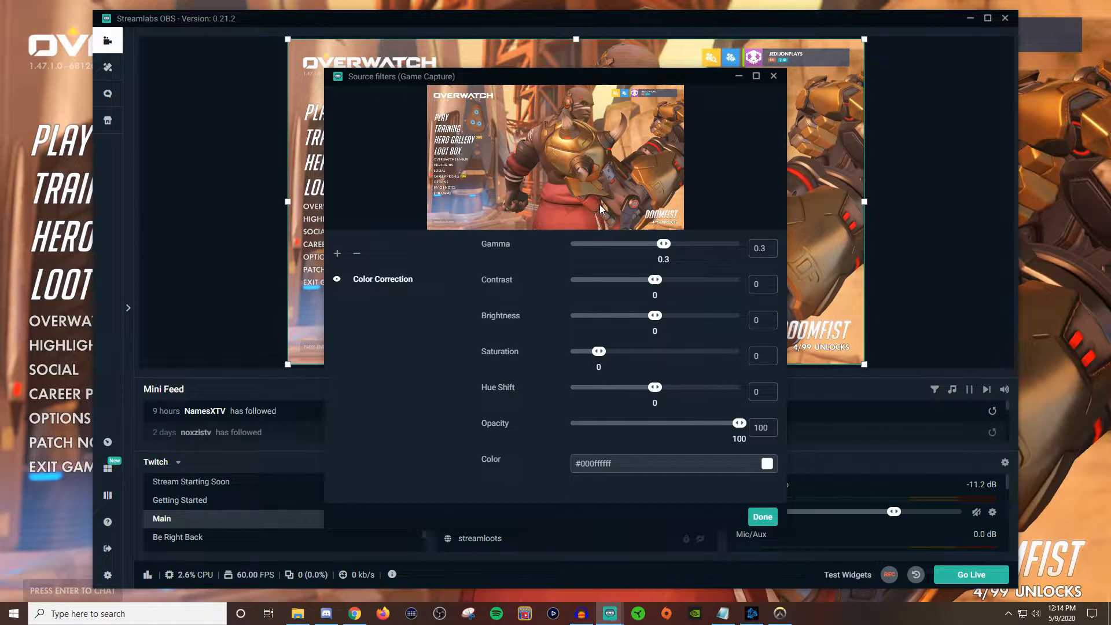
{"action": "left_click_drag", "start_coordinate": [654, 279], "coordinate": [659, 279]}
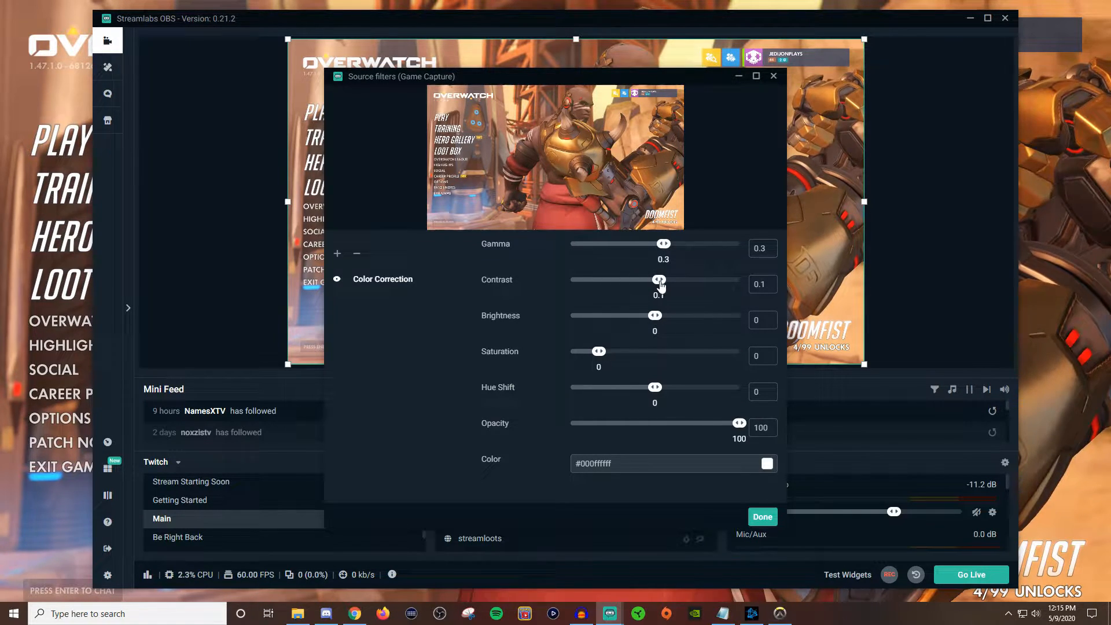
{"action": "left_click_drag", "start_coordinate": [658, 279], "coordinate": [666, 278]}
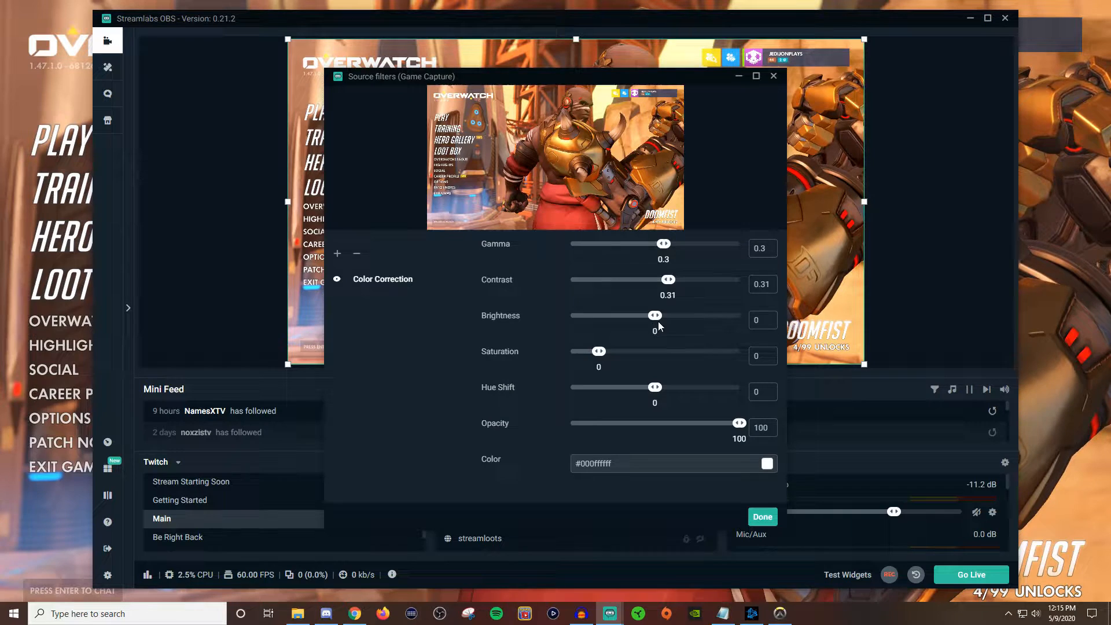
{"action": "left_click_drag", "start_coordinate": [655, 315], "coordinate": [653, 314]}
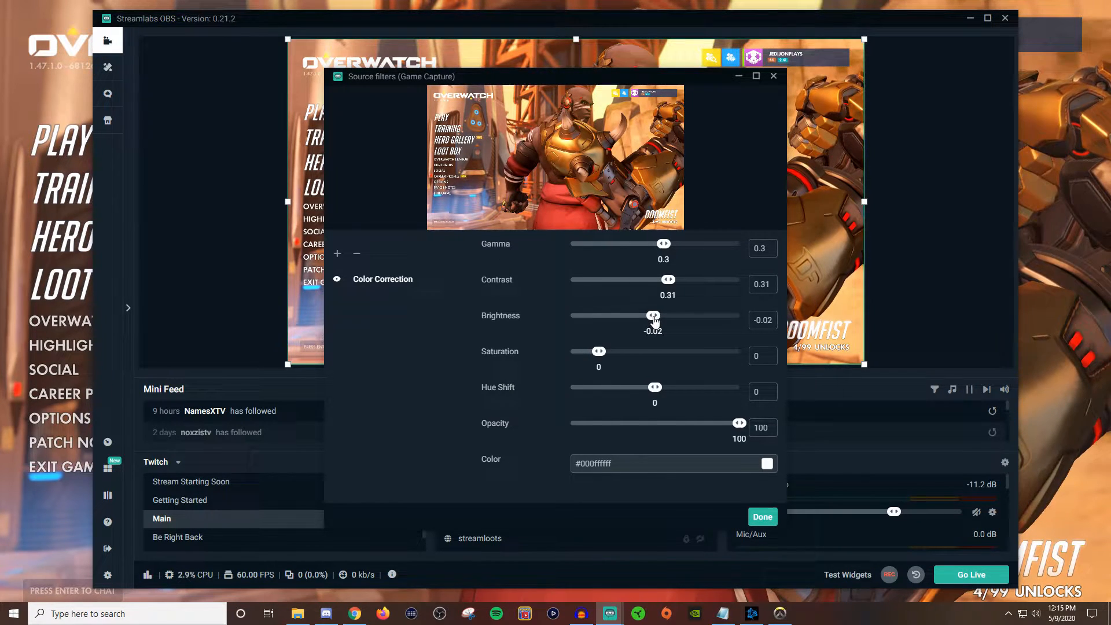
{"action": "left_click_drag", "start_coordinate": [652, 314], "coordinate": [649, 315]}
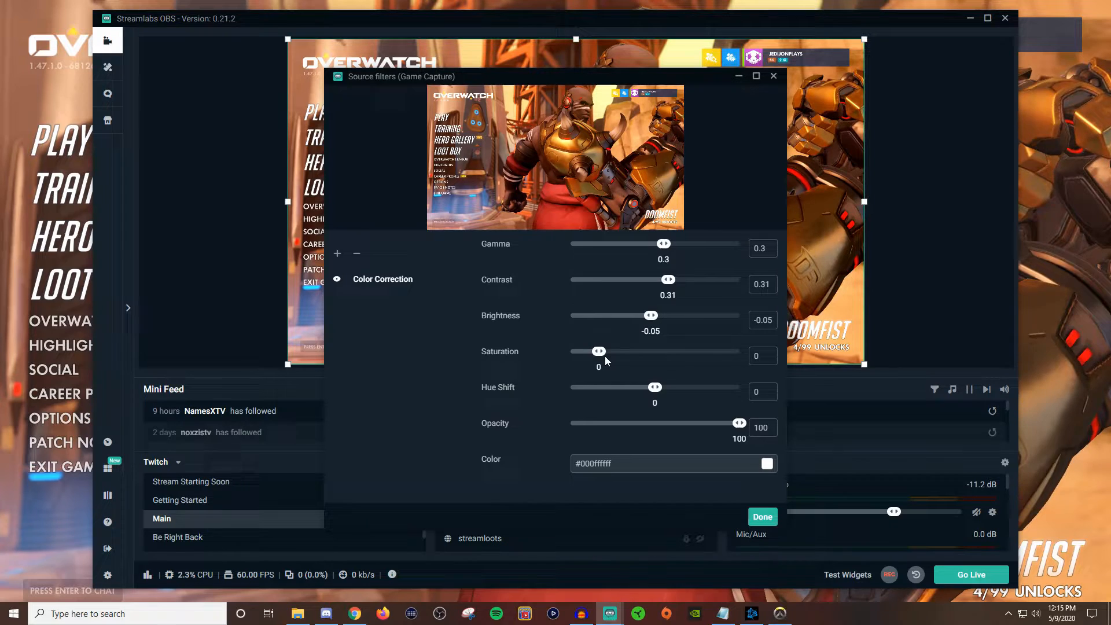
- Sweep saturation up to about 0.59, then bring it down to 0.26
{"action": "left_click_drag", "start_coordinate": [598, 351], "coordinate": [607, 350]}
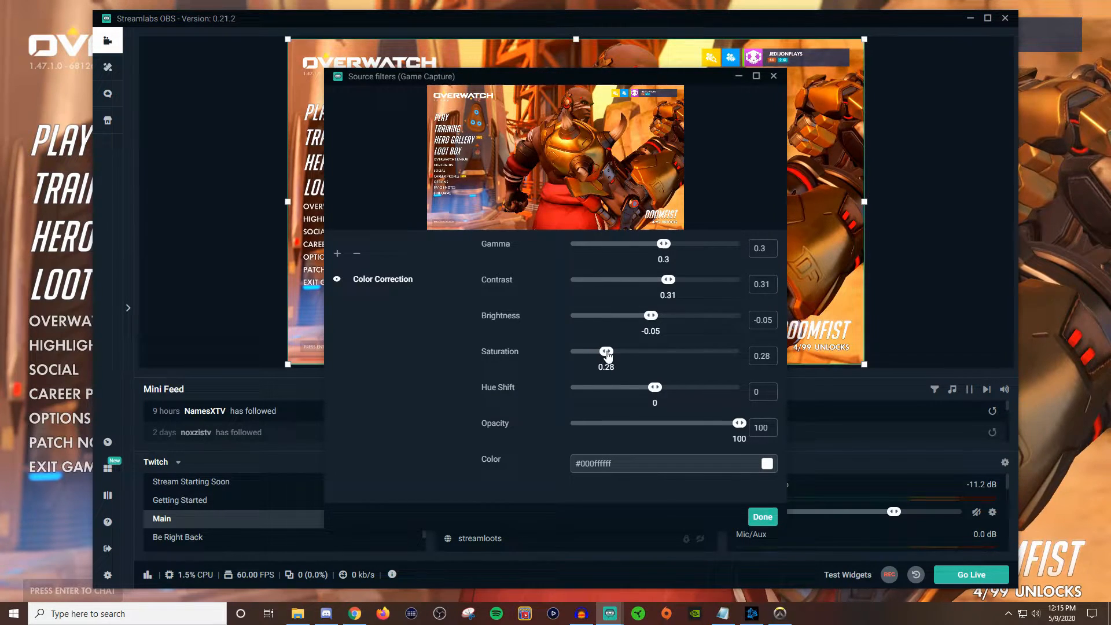
{"action": "left_click_drag", "start_coordinate": [606, 351], "coordinate": [614, 350]}
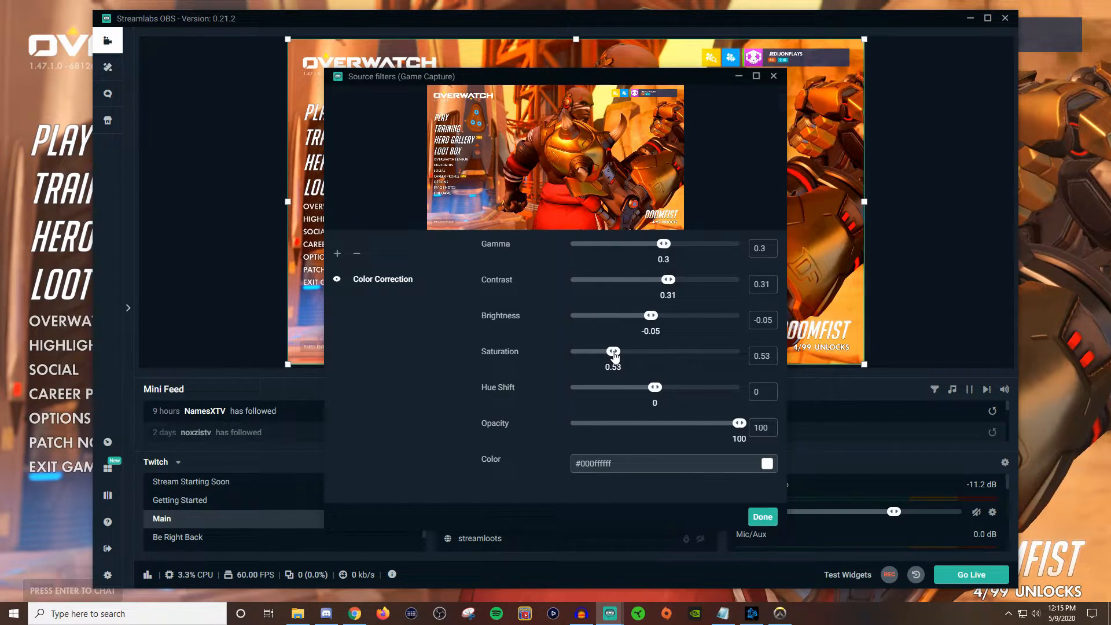
{"action": "left_click_drag", "start_coordinate": [612, 351], "coordinate": [623, 352]}
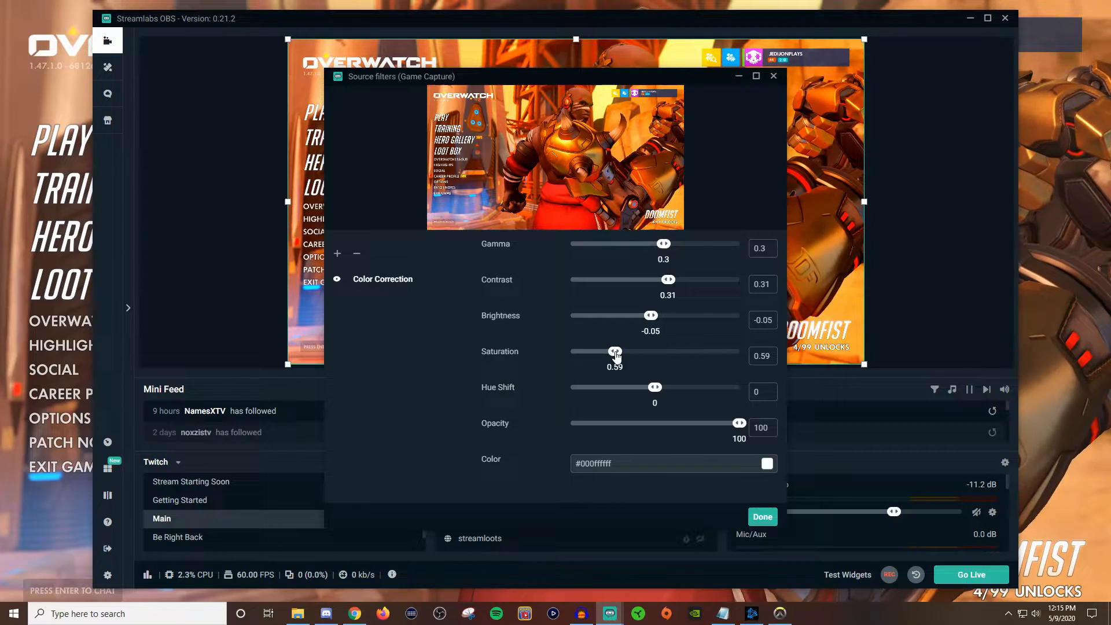
{"action": "left_click_drag", "start_coordinate": [616, 352], "coordinate": [613, 351]}
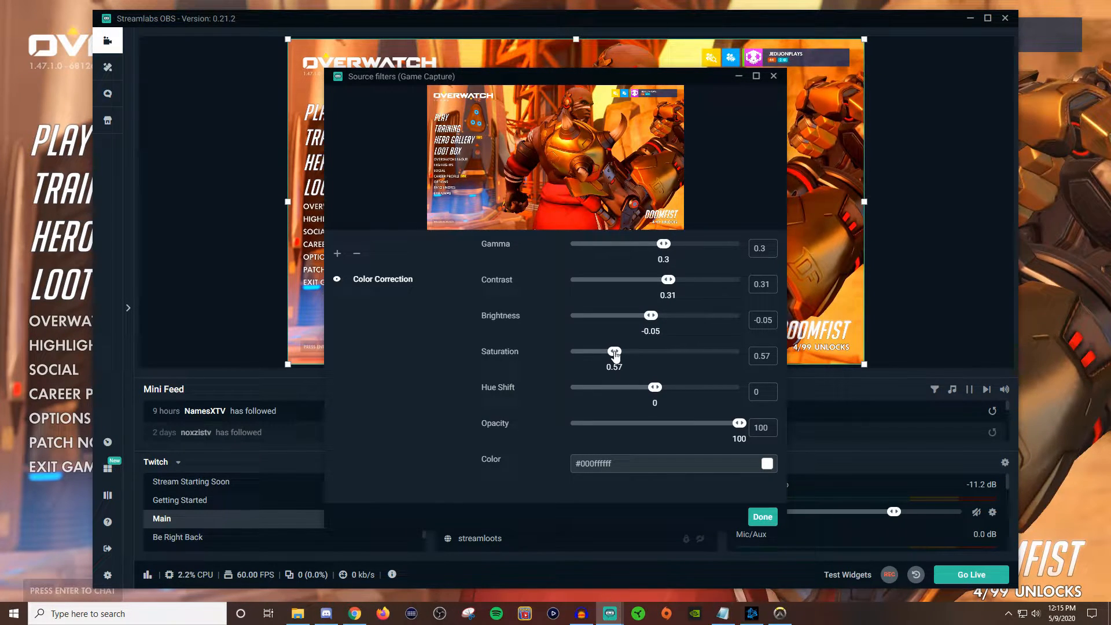
{"action": "left_click_drag", "start_coordinate": [614, 353], "coordinate": [611, 353]}
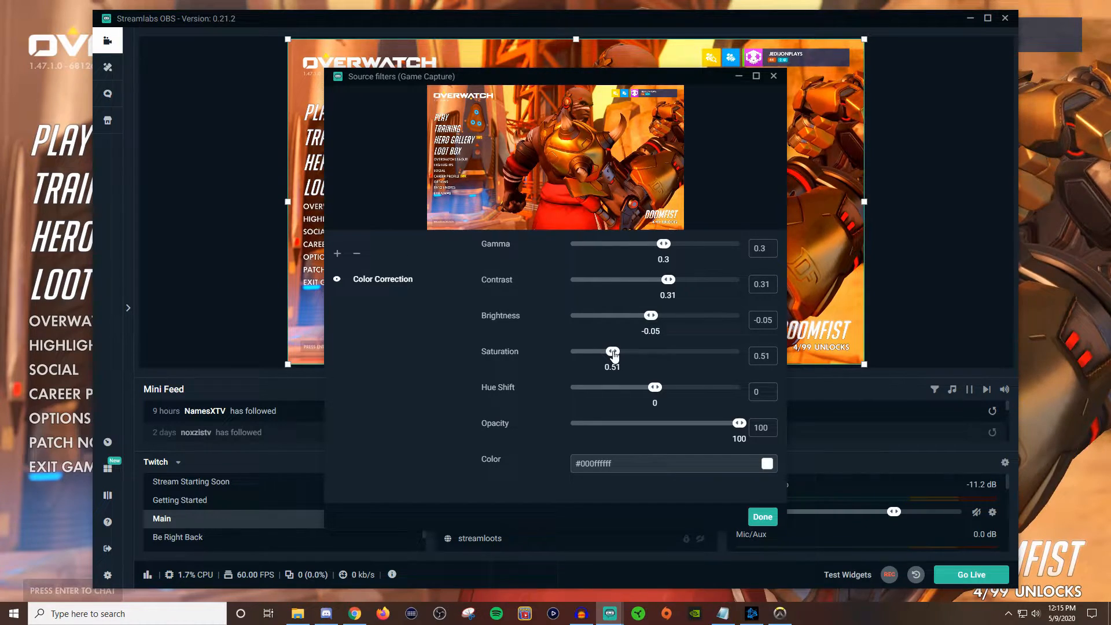
{"action": "left_click_drag", "start_coordinate": [613, 352], "coordinate": [611, 352]}
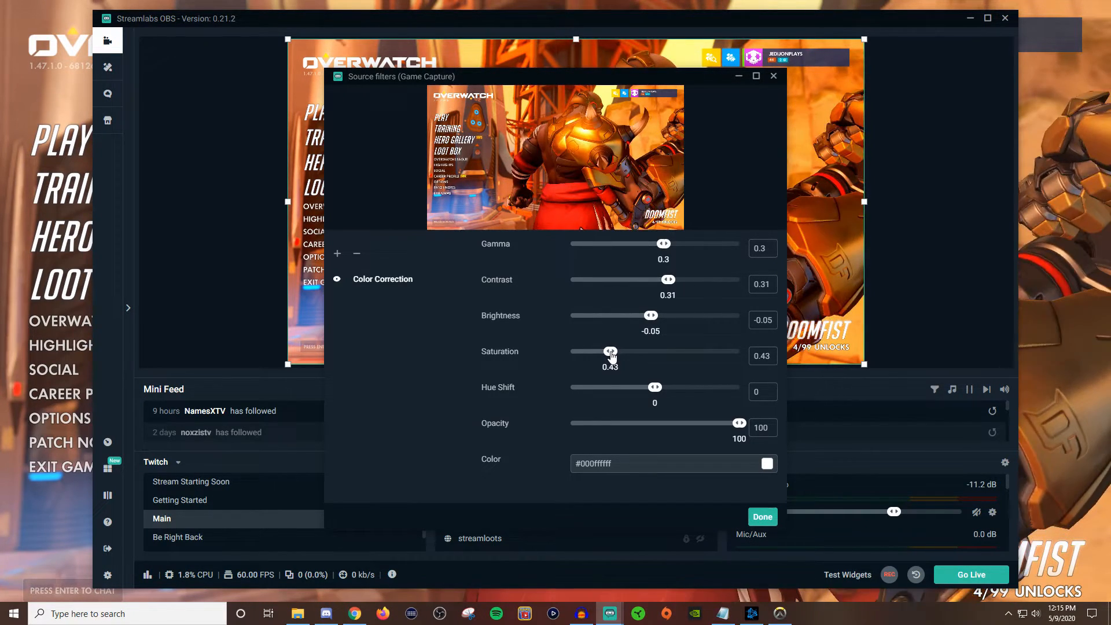
{"action": "left_click_drag", "start_coordinate": [611, 351], "coordinate": [606, 350]}
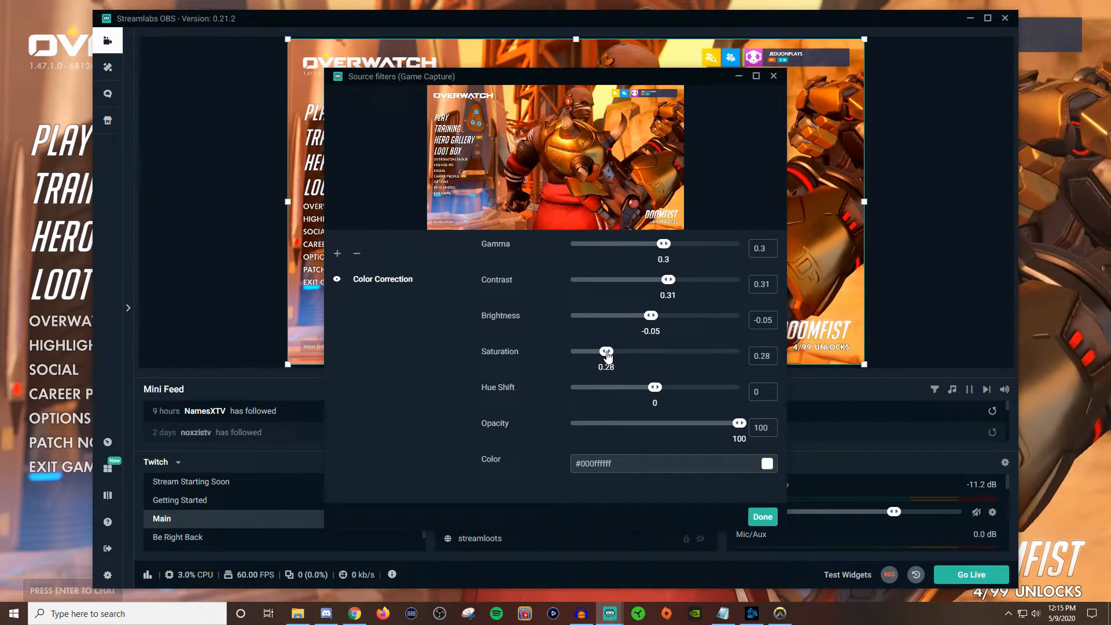
{"action": "left_click_drag", "start_coordinate": [608, 351], "coordinate": [604, 351]}
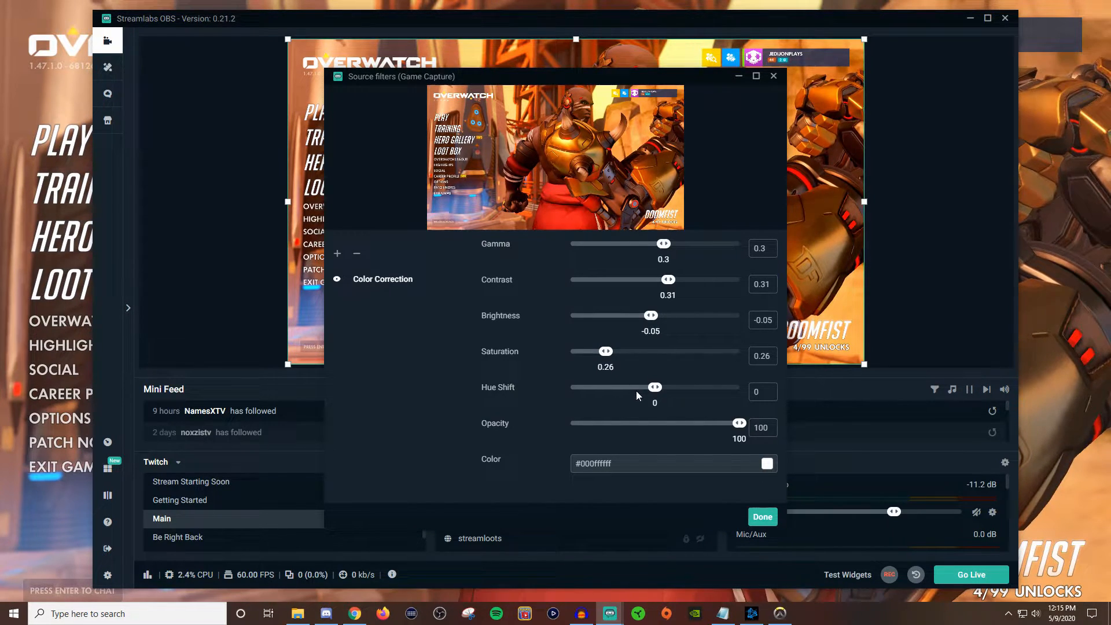
- Preview hue shifts from purple highs to green negatives, then settle the hue shift at -1.98
{"action": "left_click_drag", "start_coordinate": [654, 386], "coordinate": [653, 386]}
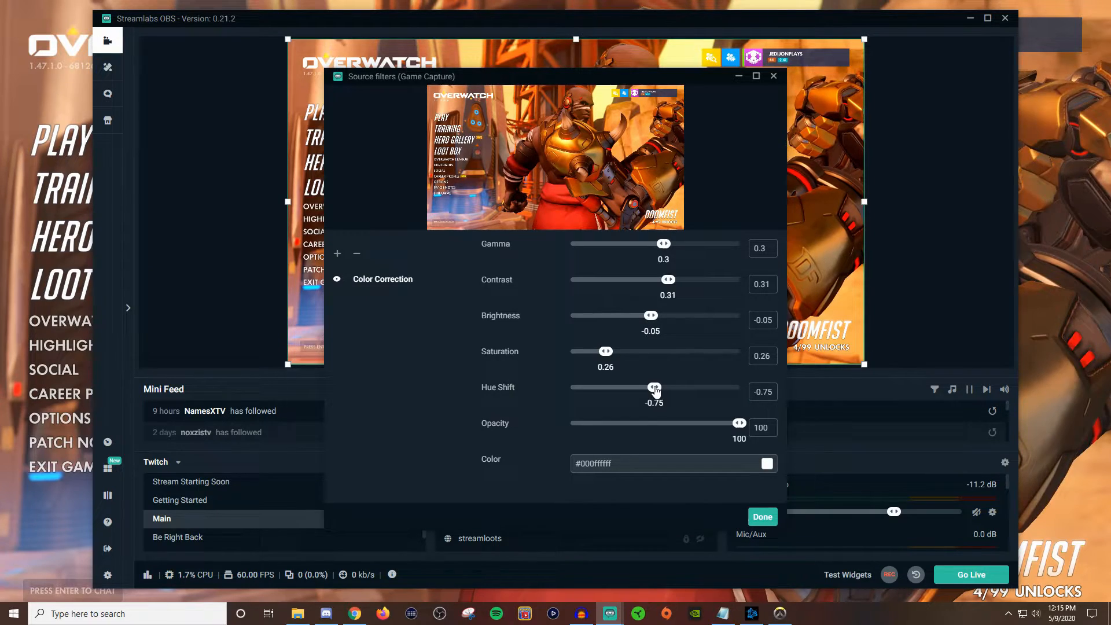
{"action": "left_click_drag", "start_coordinate": [652, 388], "coordinate": [661, 388]}
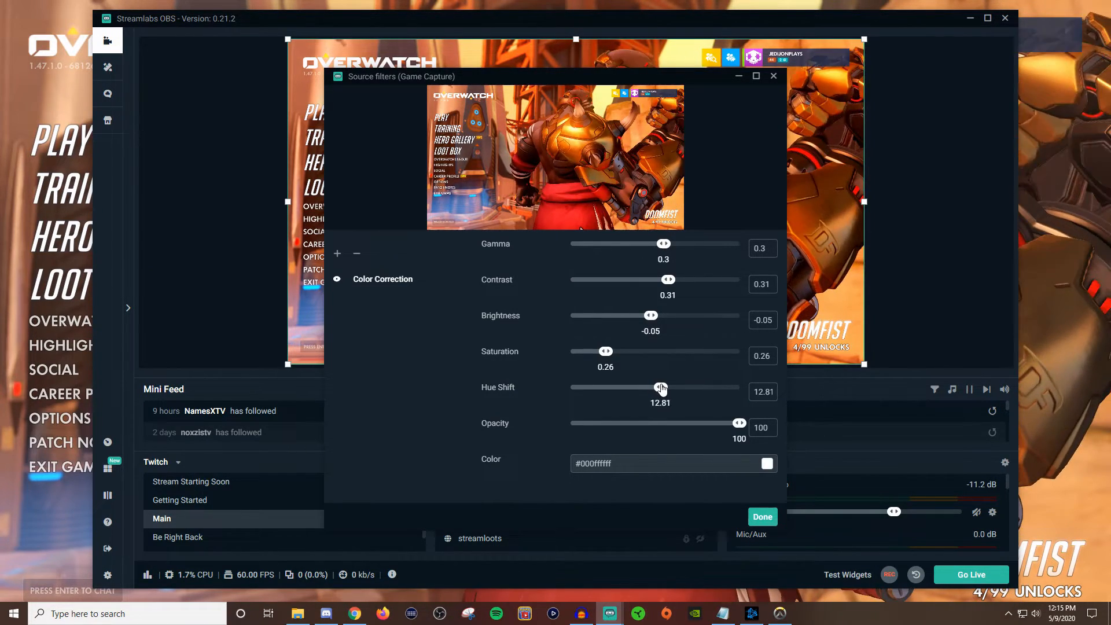
{"action": "left_click_drag", "start_coordinate": [658, 387], "coordinate": [675, 386]}
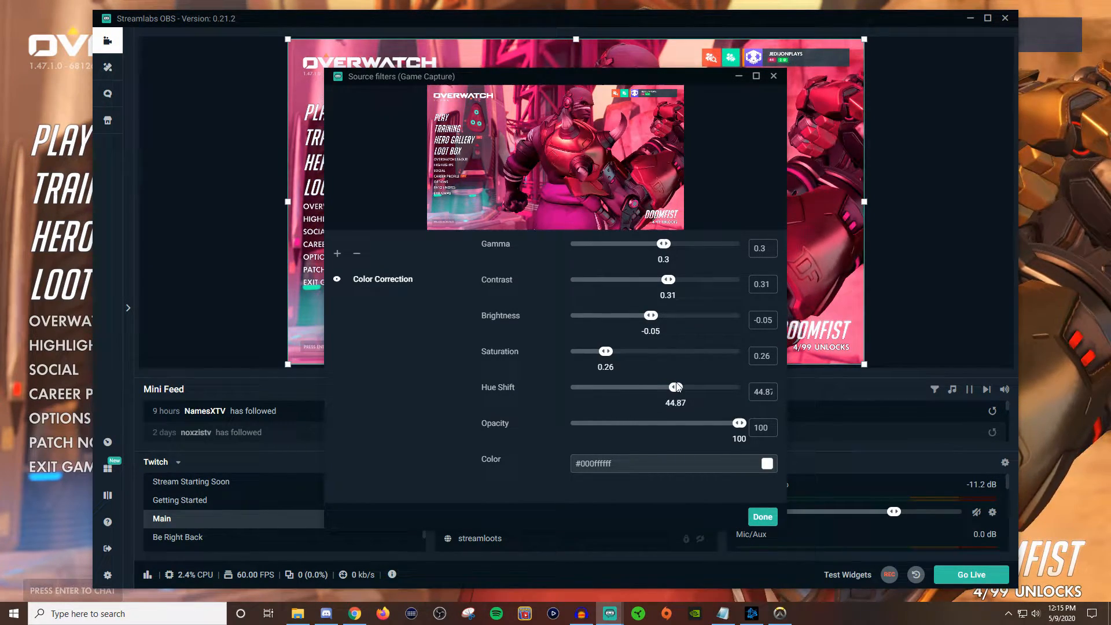
{"action": "left_click_drag", "start_coordinate": [673, 387], "coordinate": [701, 386]}
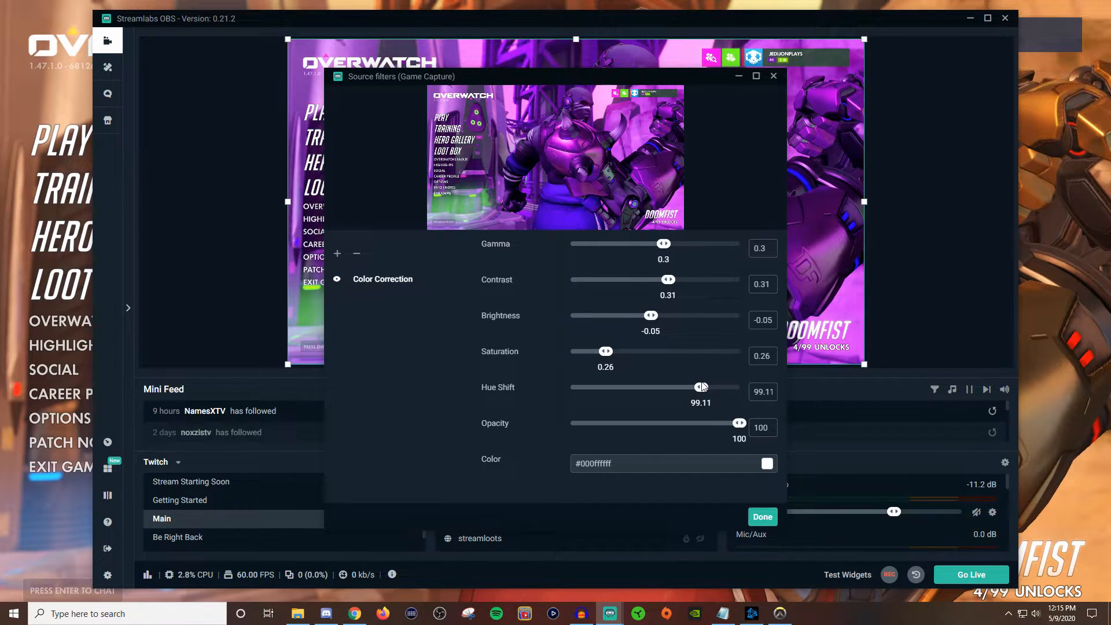
{"action": "left_click_drag", "start_coordinate": [701, 387], "coordinate": [682, 387]}
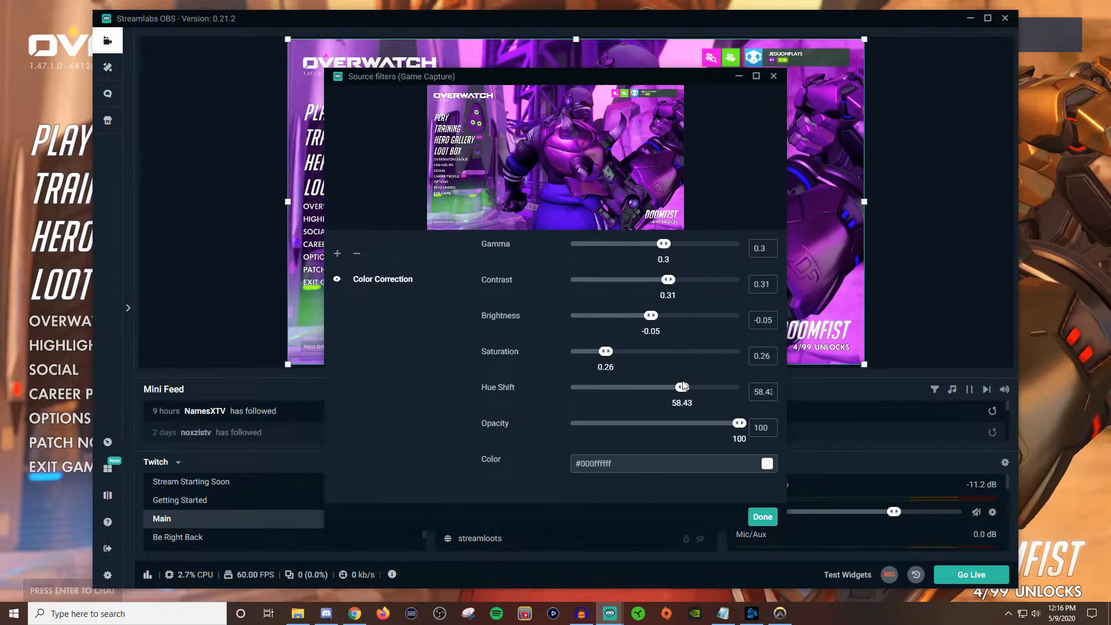
{"action": "left_click_drag", "start_coordinate": [681, 386], "coordinate": [625, 386]}
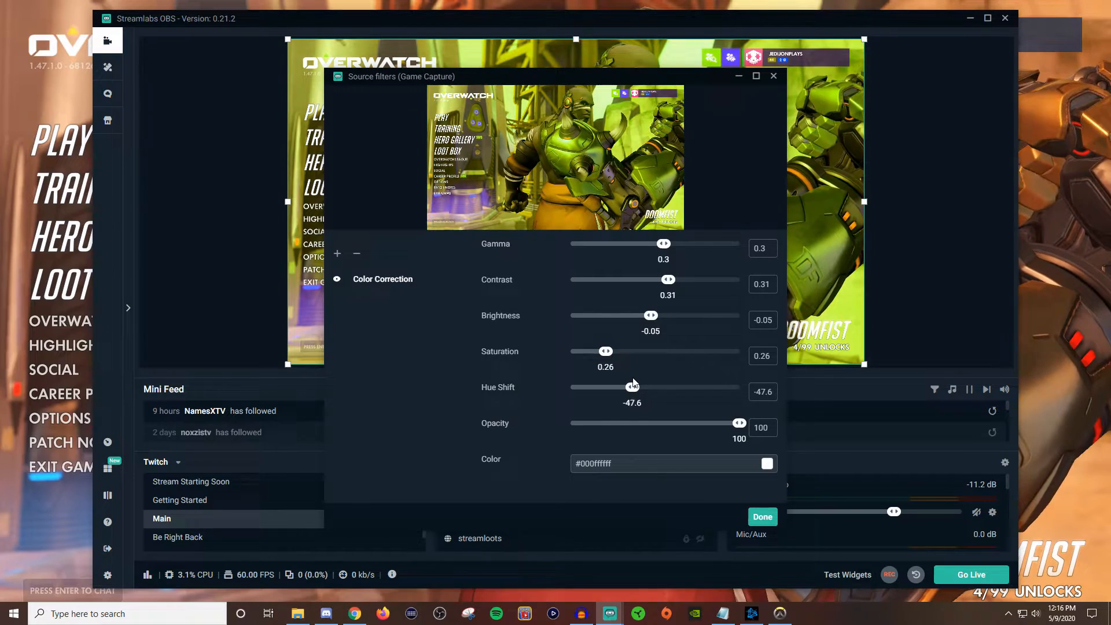
{"action": "left_click_drag", "start_coordinate": [627, 386], "coordinate": [640, 386]}
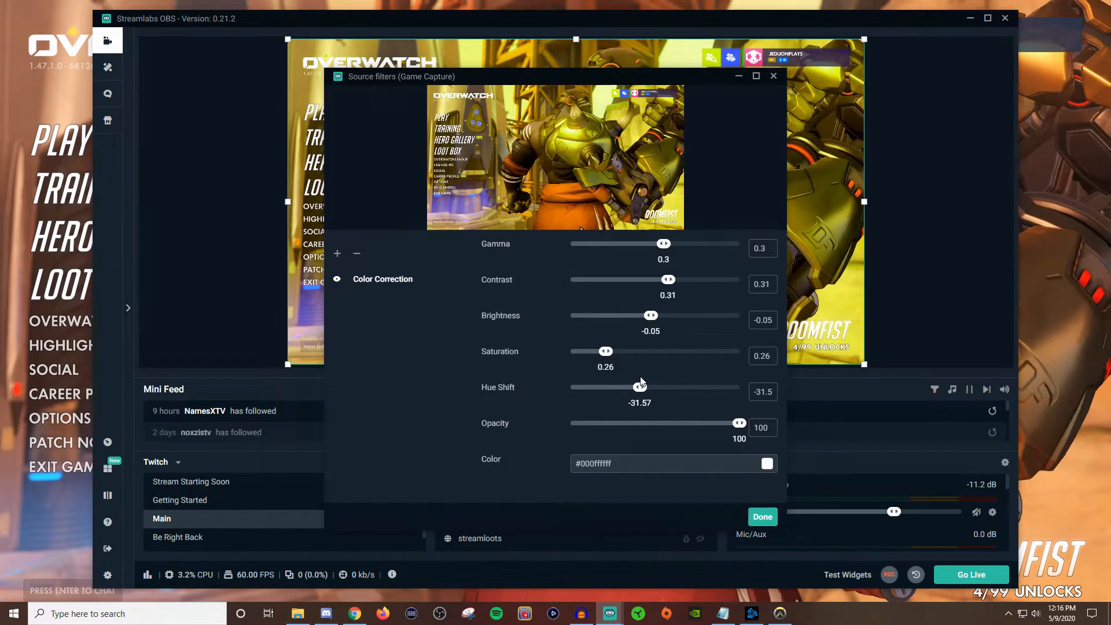
{"action": "left_click_drag", "start_coordinate": [641, 386], "coordinate": [650, 386]}
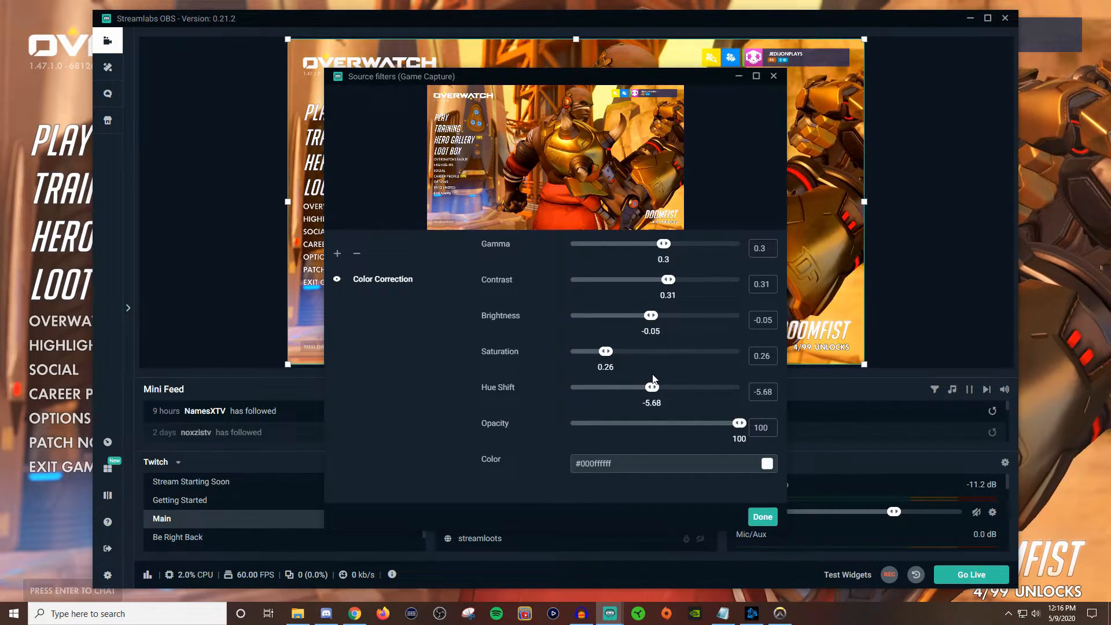
{"action": "left_click_drag", "start_coordinate": [644, 386], "coordinate": [653, 386]}
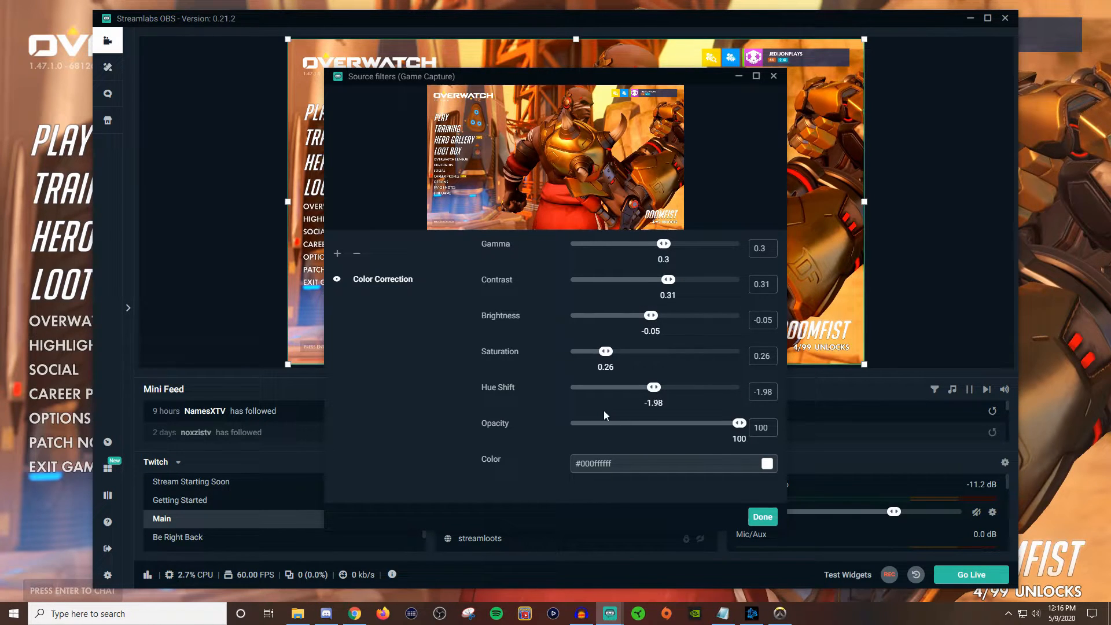
{"action": "mouse_move", "coordinate": [594, 415]}
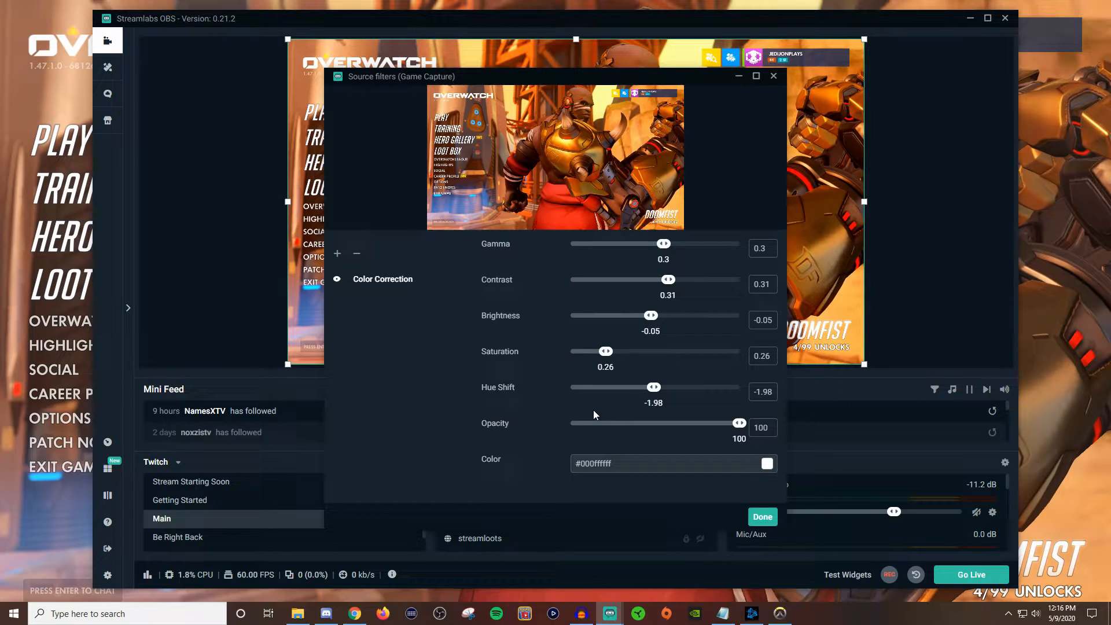
{"action": "mouse_move", "coordinate": [714, 433]}
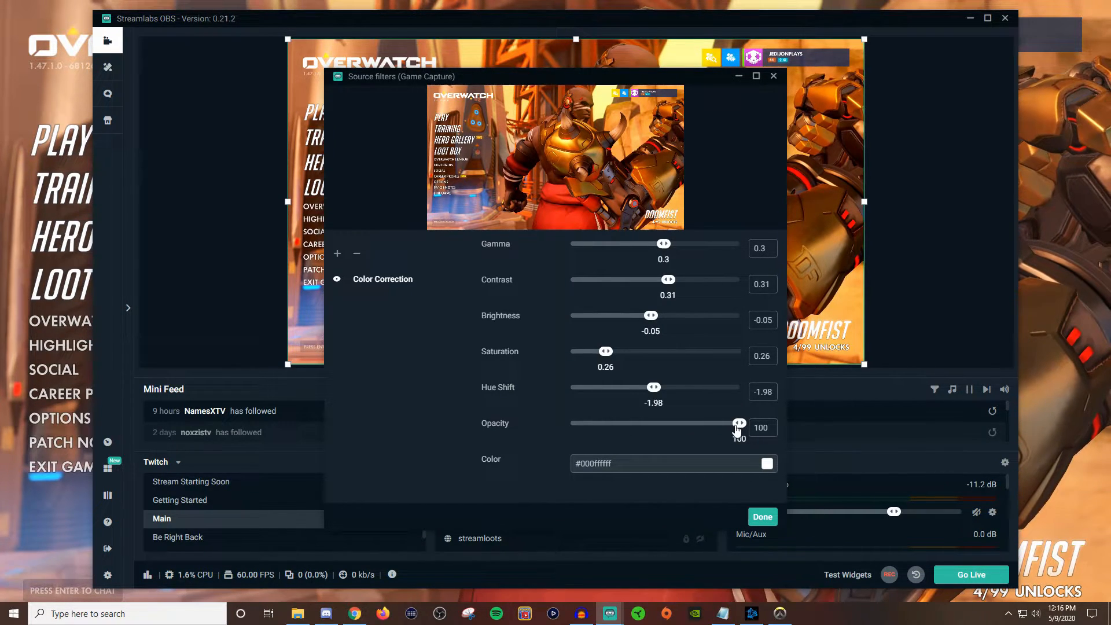
- Test lower opacity values, restore opacity to 100, and close the filters window keeping the settings
{"action": "left_click_drag", "start_coordinate": [739, 423], "coordinate": [686, 423]}
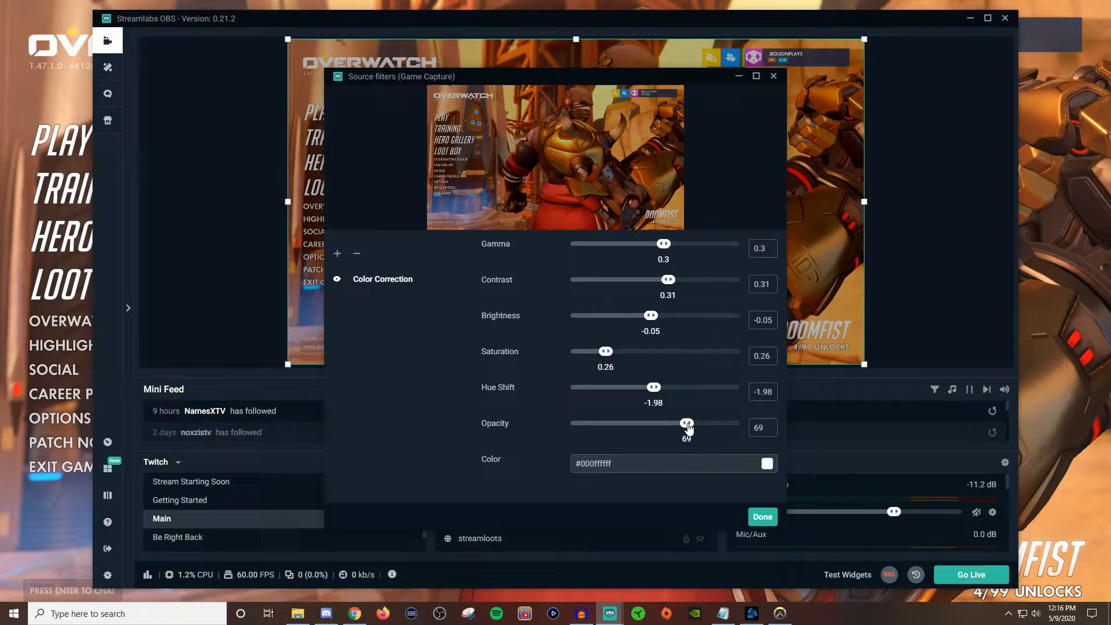
{"action": "left_click_drag", "start_coordinate": [686, 423], "coordinate": [704, 423]}
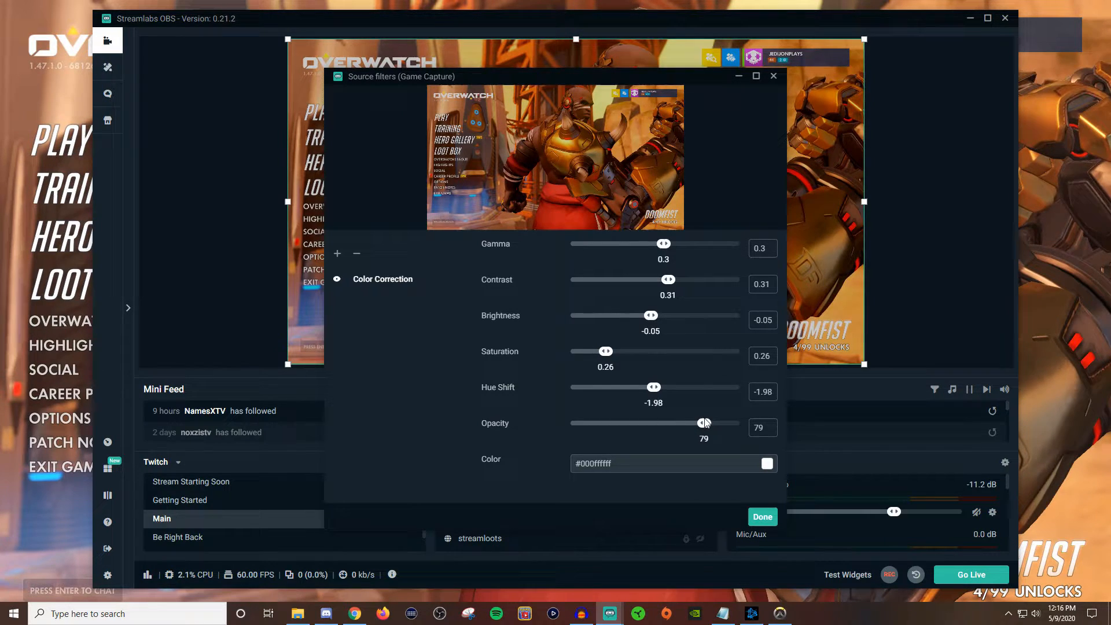
{"action": "left_click_drag", "start_coordinate": [704, 424], "coordinate": [718, 423]}
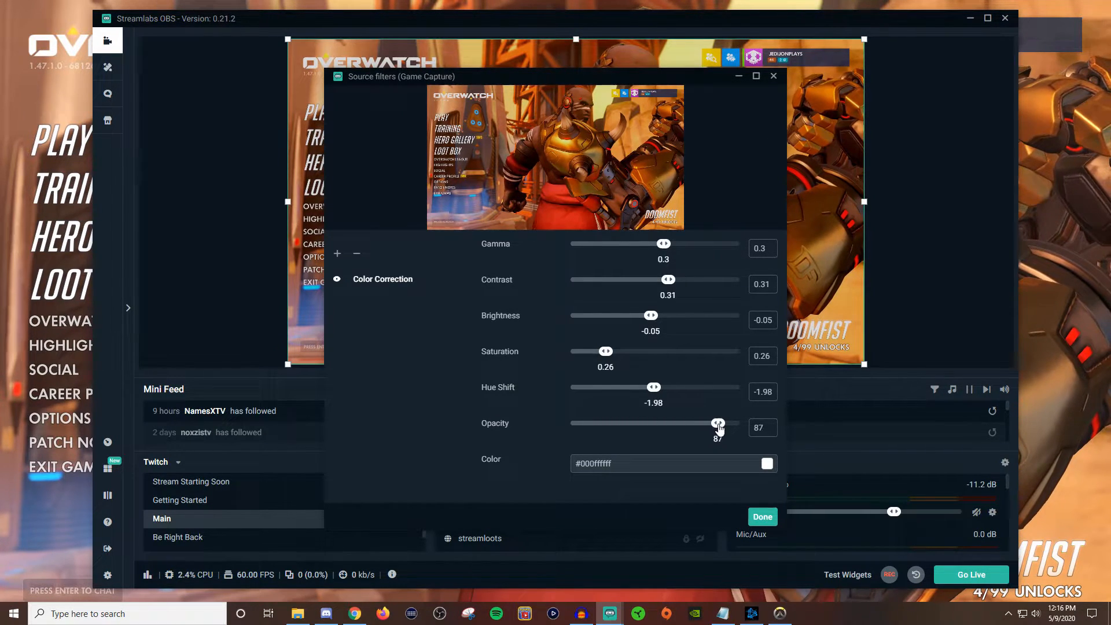
{"action": "left_click_drag", "start_coordinate": [717, 424], "coordinate": [739, 424]}
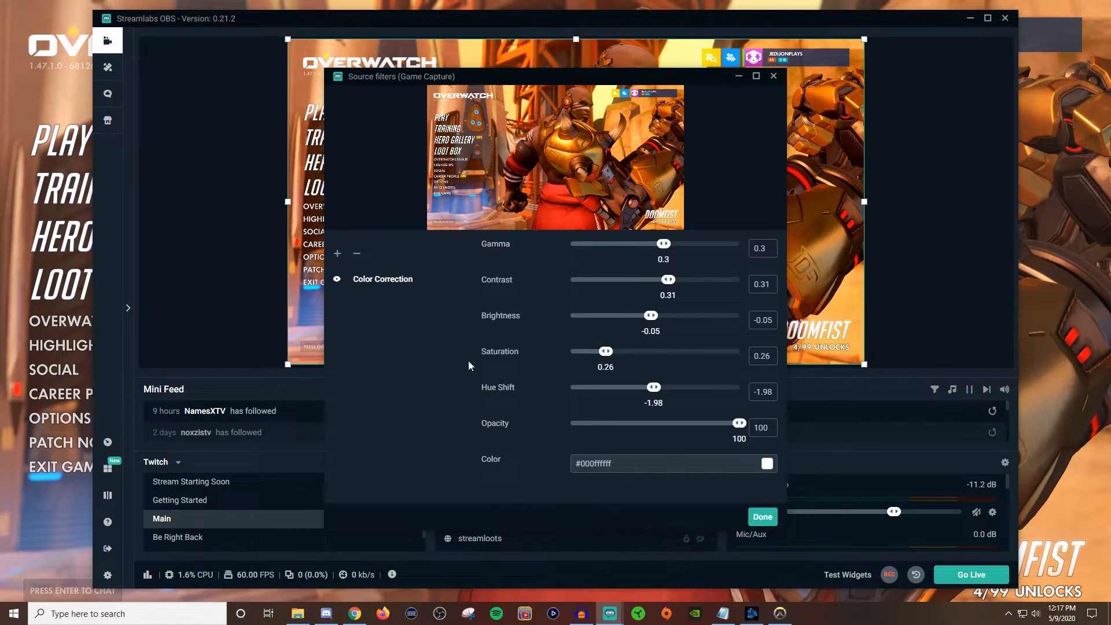
{"action": "left_click", "coordinate": [763, 516]}
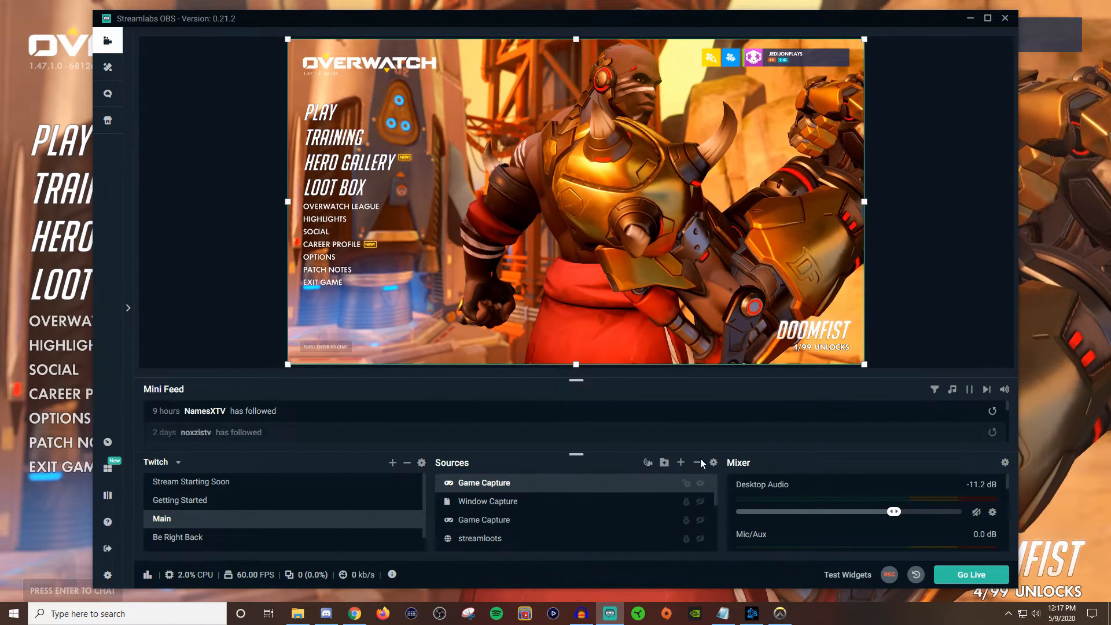